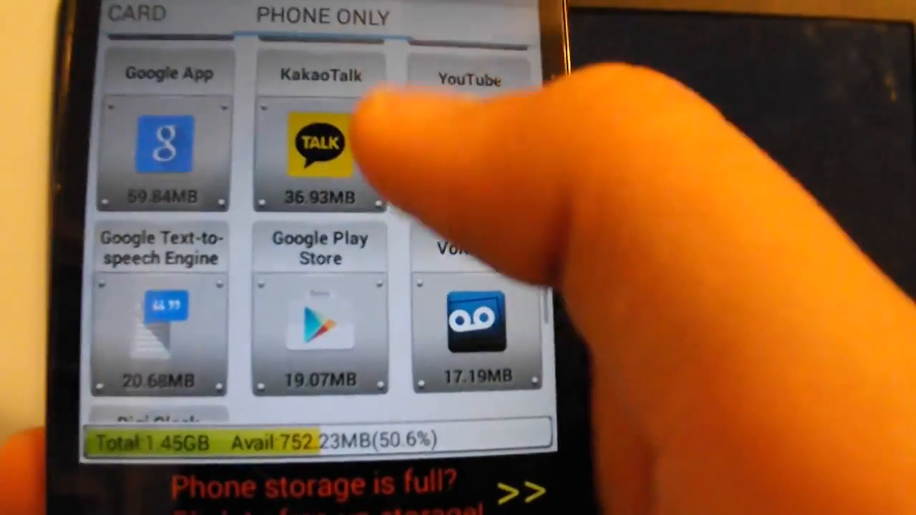
pyautogui.scroll(-3)
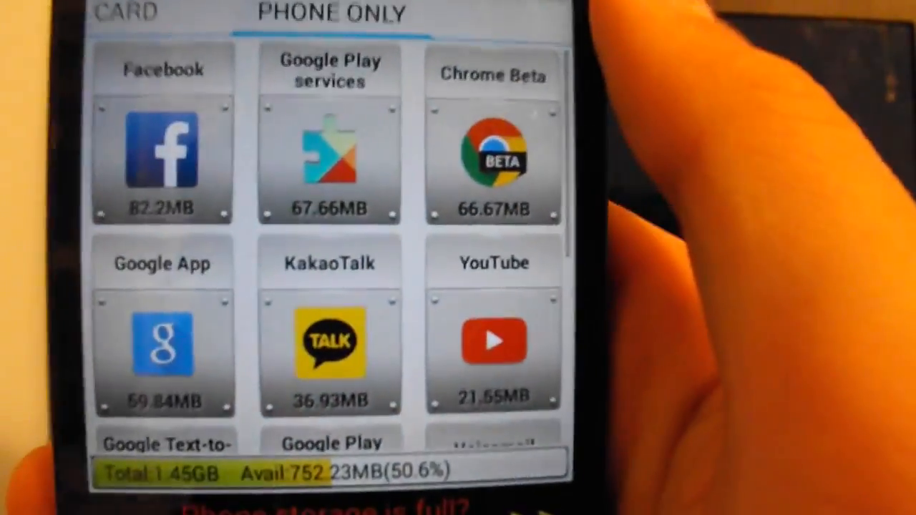
pyautogui.scroll(-3)
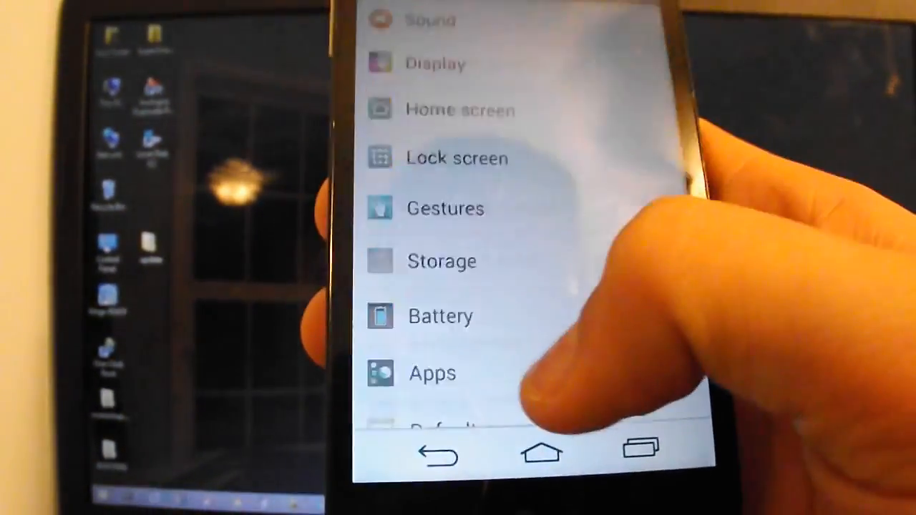
pyautogui.scroll(-3)
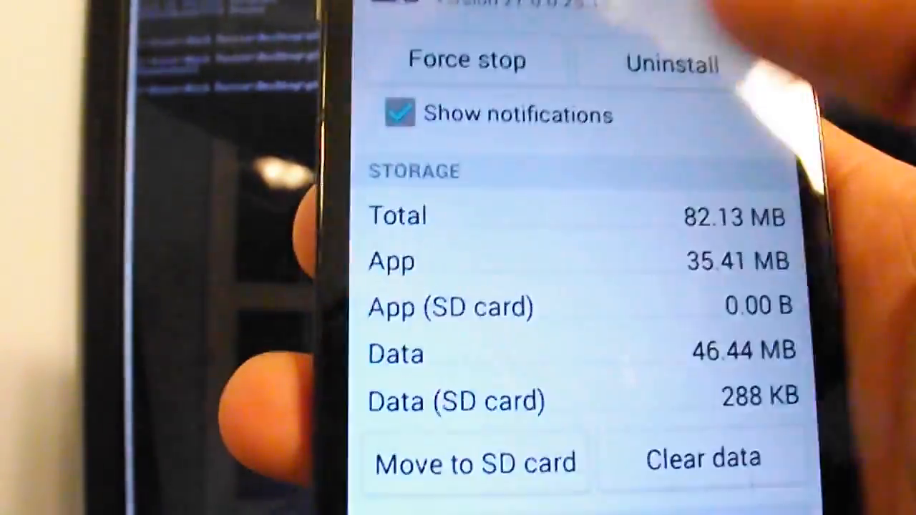
pyautogui.scroll(-3)
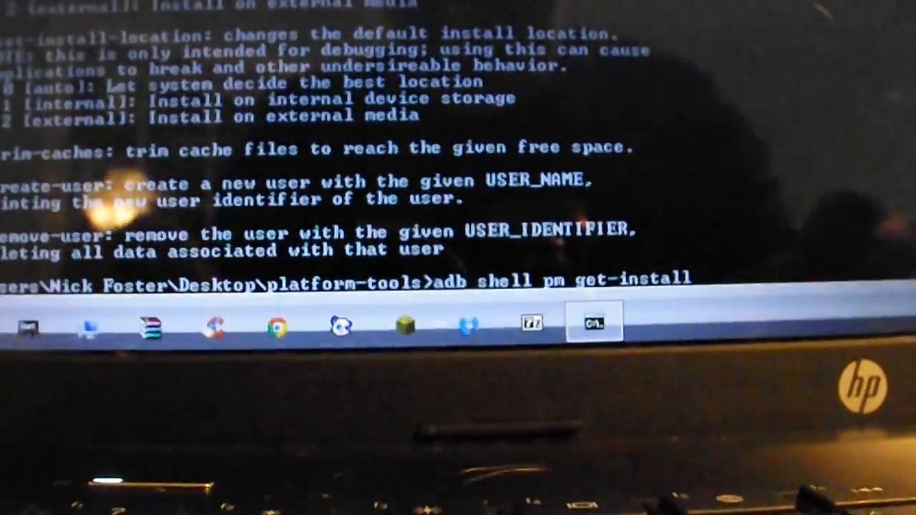
pyautogui.write('-')
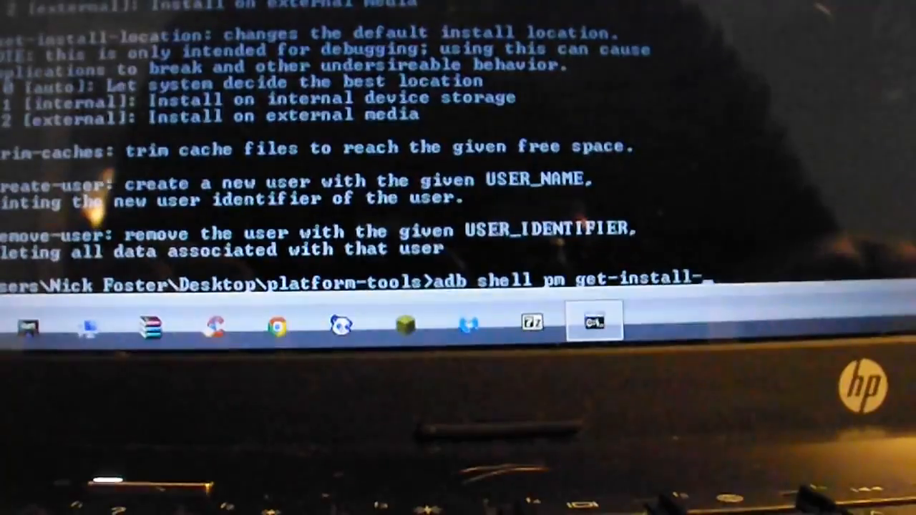
pyautogui.write('locat')
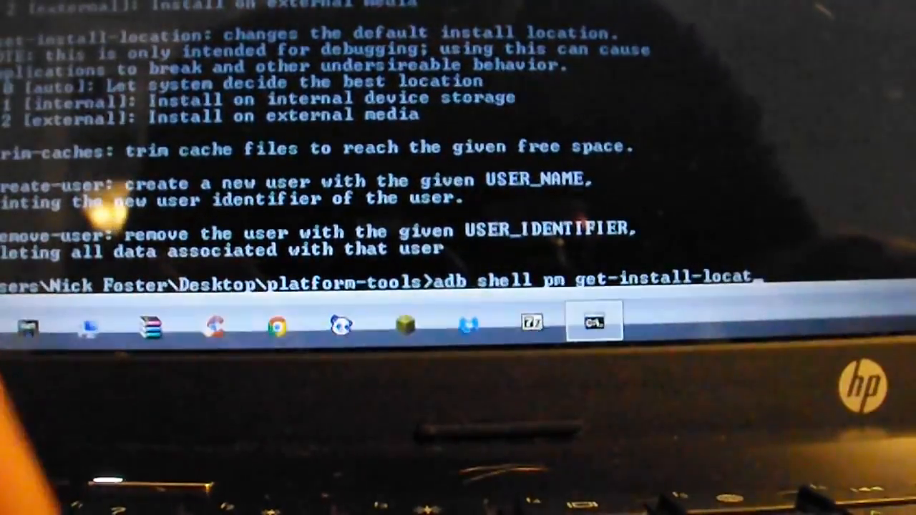
pyautogui.write('io')
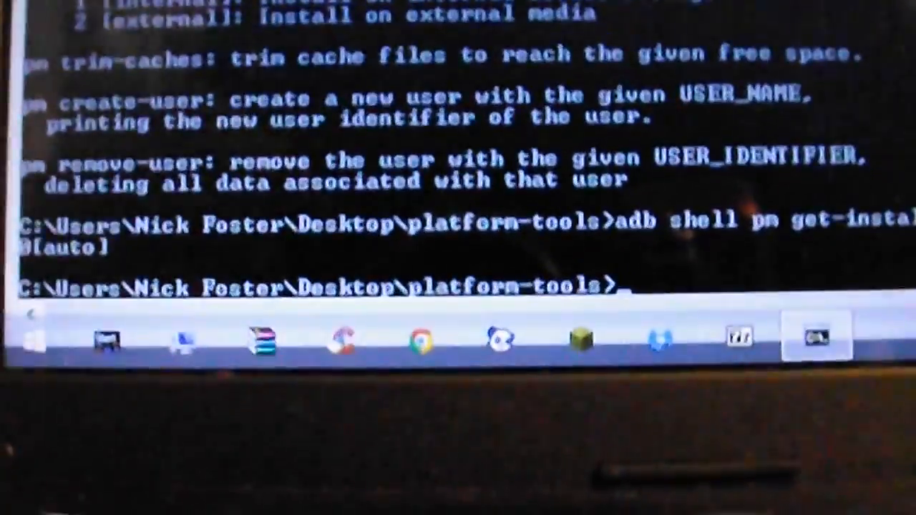
pyautogui.write('adb reboot')
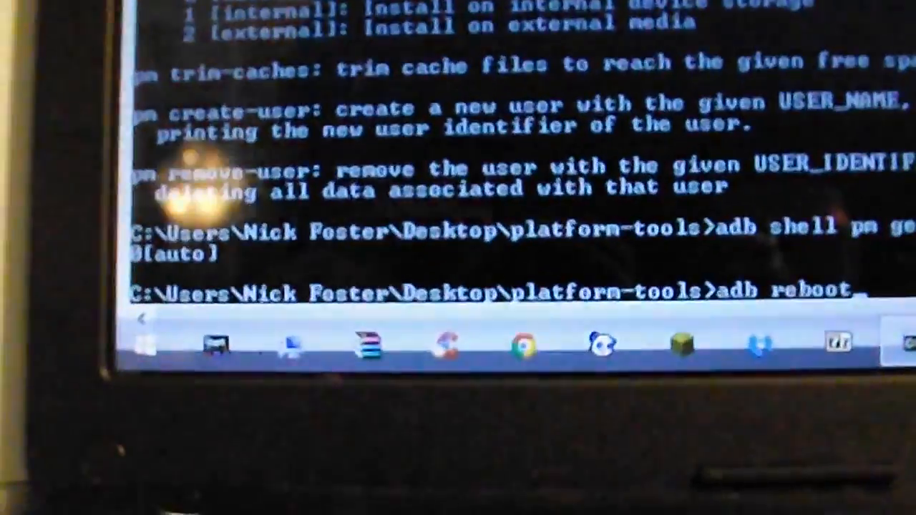